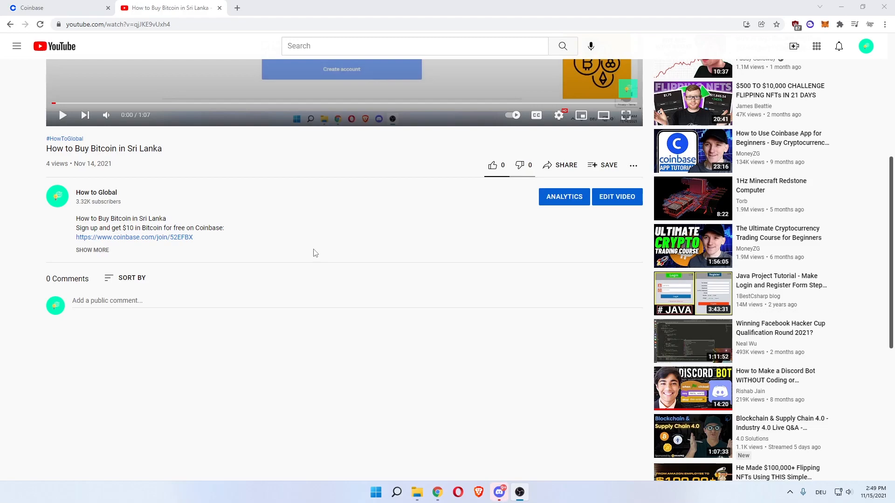
{"action": "mouse_move", "coordinate": [177, 191]}
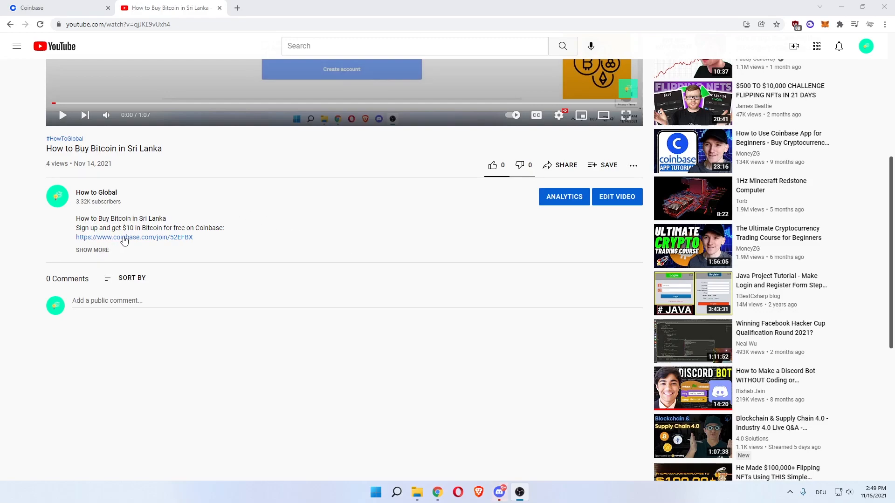
Follow the coinbase.com/join referral link to the sign-up page offering €8 in free Bitcoin
{"action": "left_click", "coordinate": [134, 237]}
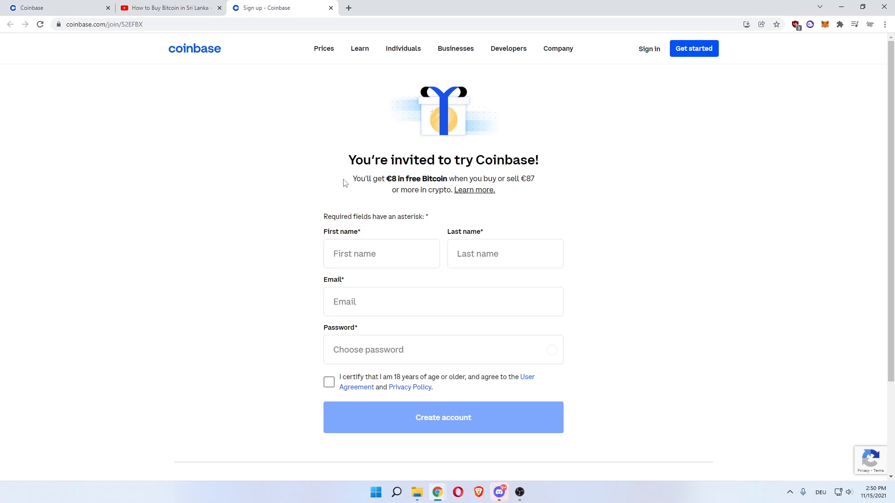
{"action": "left_click_drag", "start_coordinate": [351, 179], "coordinate": [481, 179]}
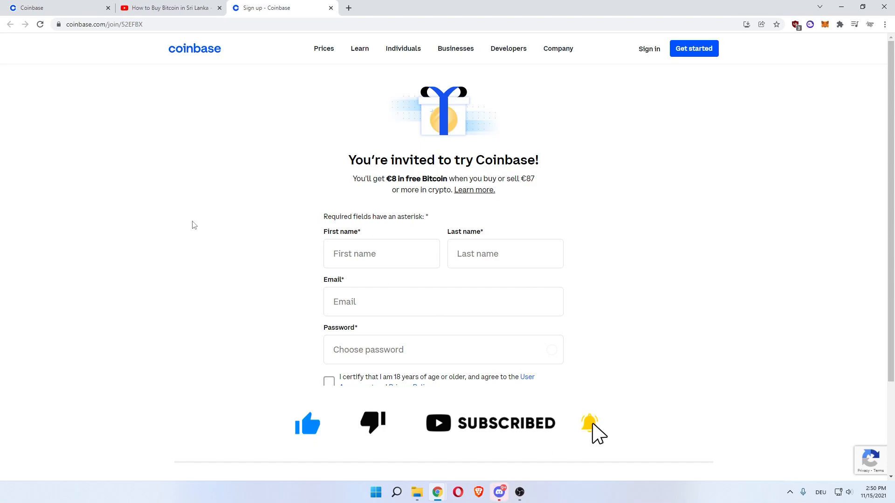
Return to the logged-in dashboard and bring up the Trade list of assets with prices
{"action": "left_click", "coordinate": [57, 8]}
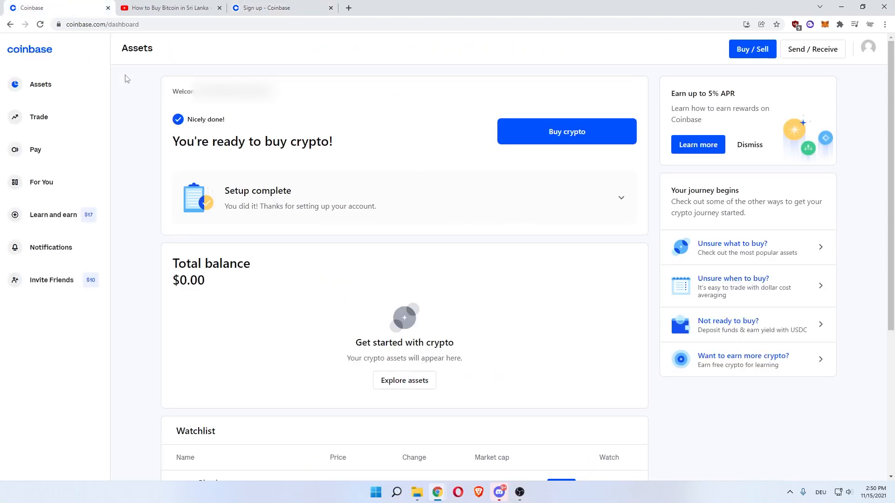
{"action": "mouse_move", "coordinate": [105, 62]}
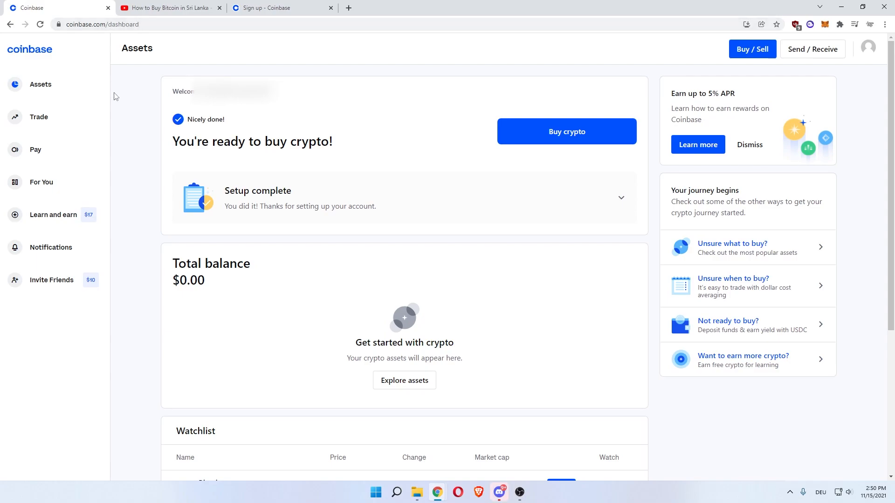
{"action": "mouse_move", "coordinate": [39, 117]}
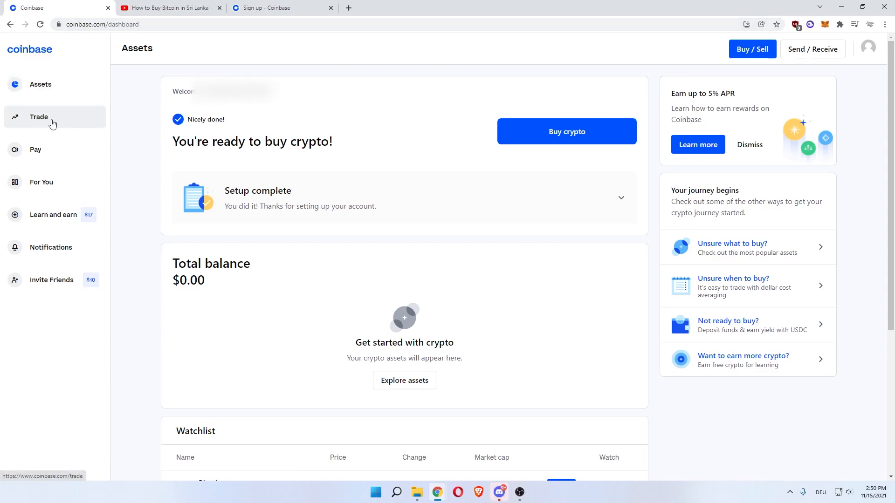
{"action": "left_click", "coordinate": [39, 118]}
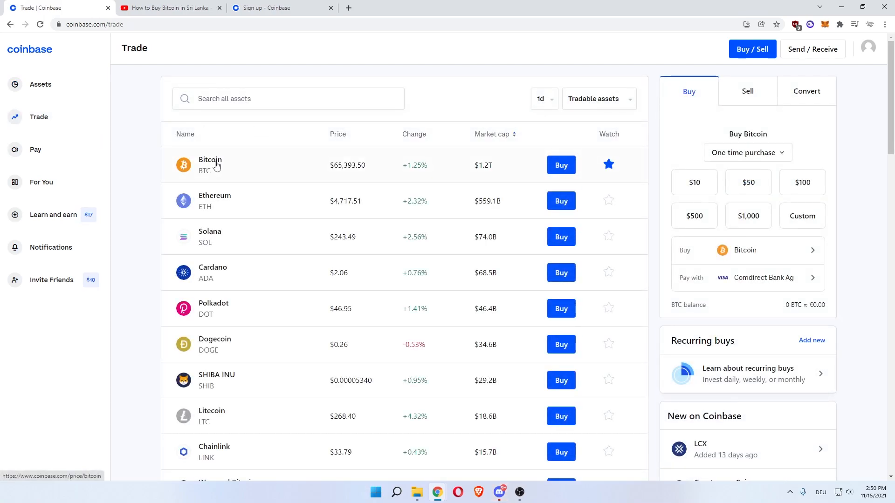
Go to Bitcoin's overview page with its price chart, stats and buy panel
{"action": "left_click", "coordinate": [210, 165]}
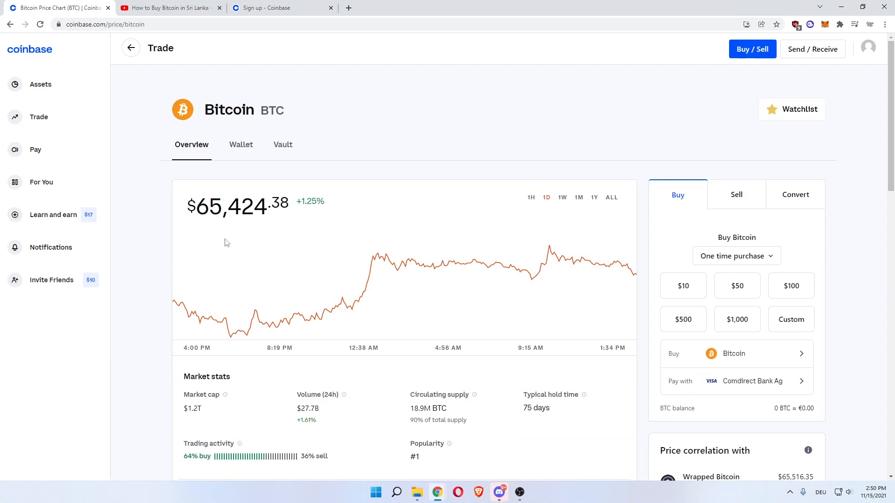
{"action": "mouse_move", "coordinate": [622, 276]}
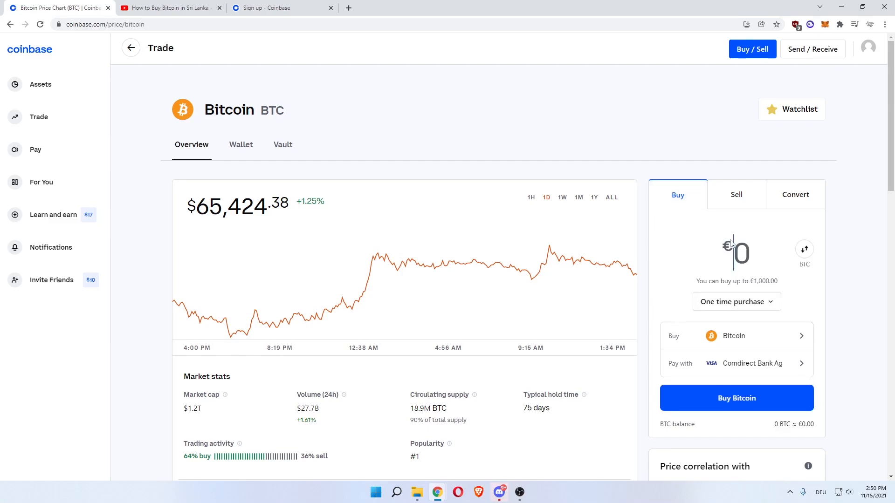
Enter €100 as a one-time Bitcoin amount and preview the order (≈0.00167 BTC, €3.84 fee)
{"action": "type", "text": "100"}
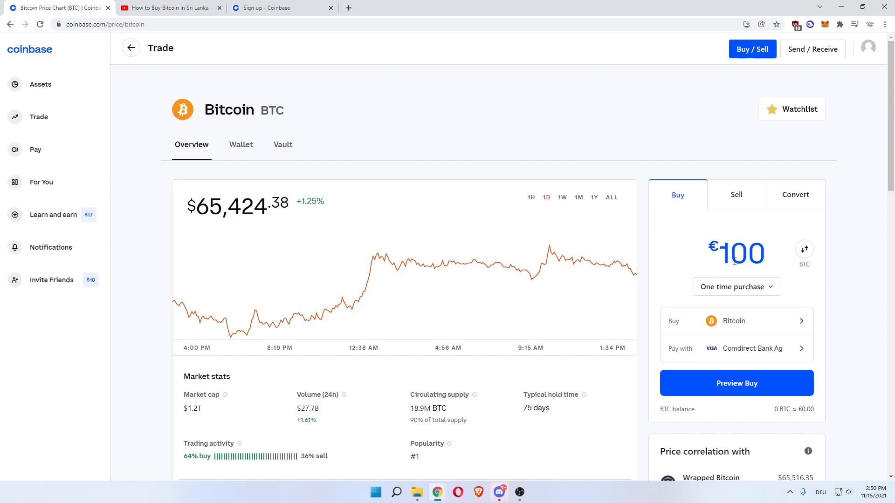
{"action": "mouse_move", "coordinate": [739, 321]}
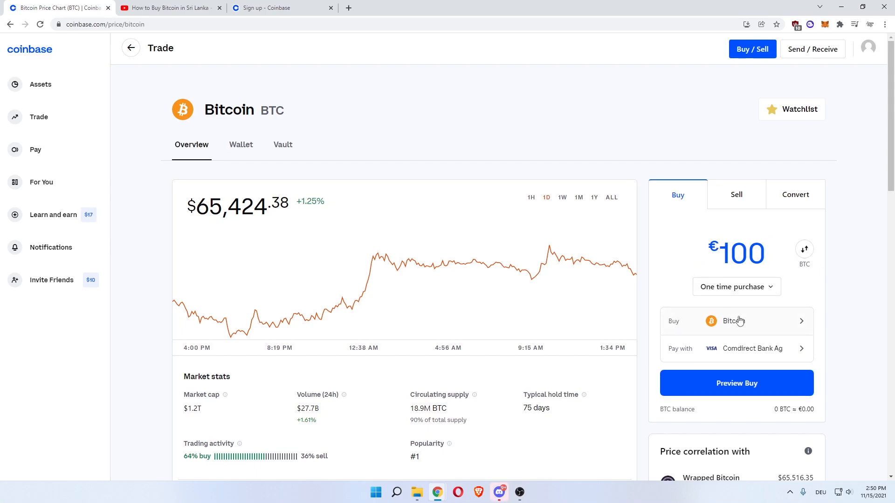
{"action": "left_click", "coordinate": [737, 382]}
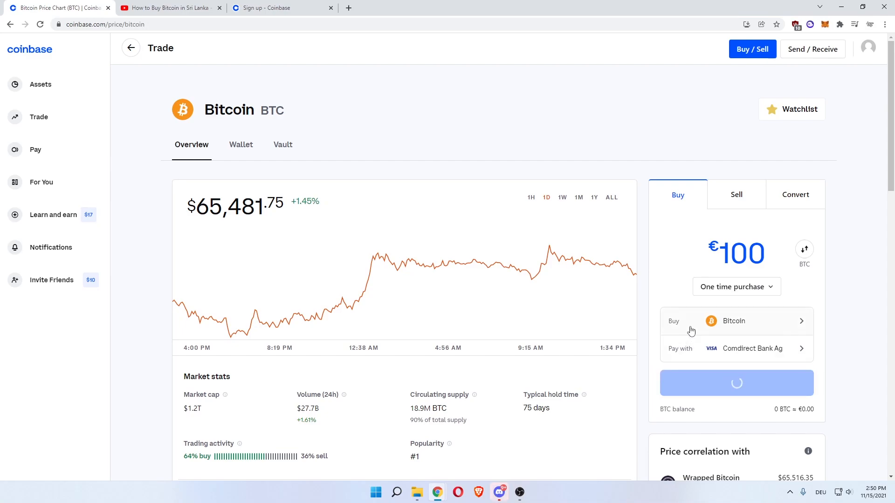
{"action": "left_click", "coordinate": [736, 383]}
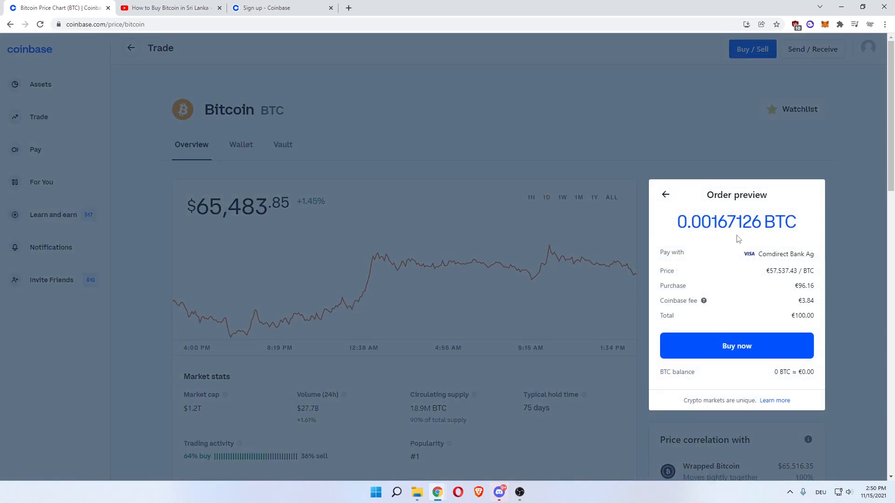